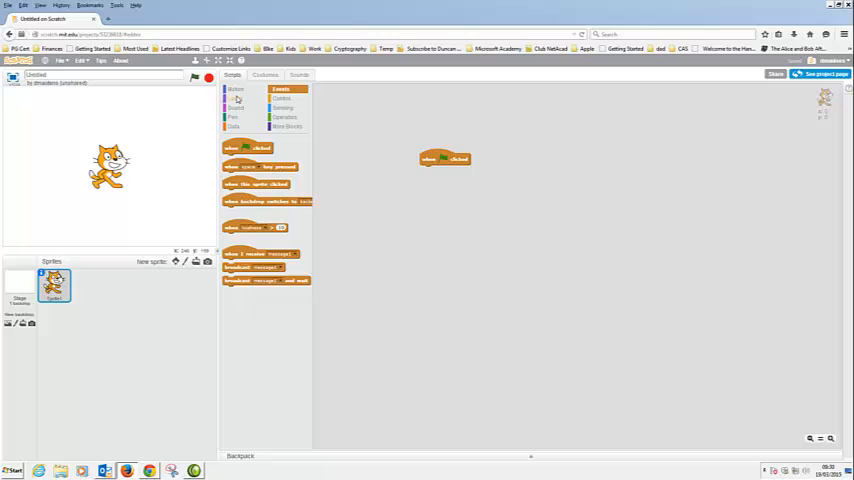
Show the Motion blocks so a 'go to x:0 y:0' can join the green-flag script
left_click(234, 88)
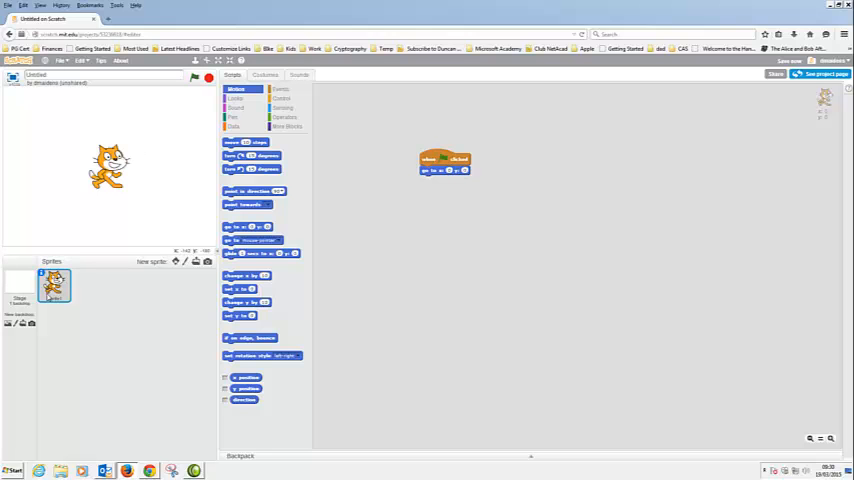
left_click(264, 76)
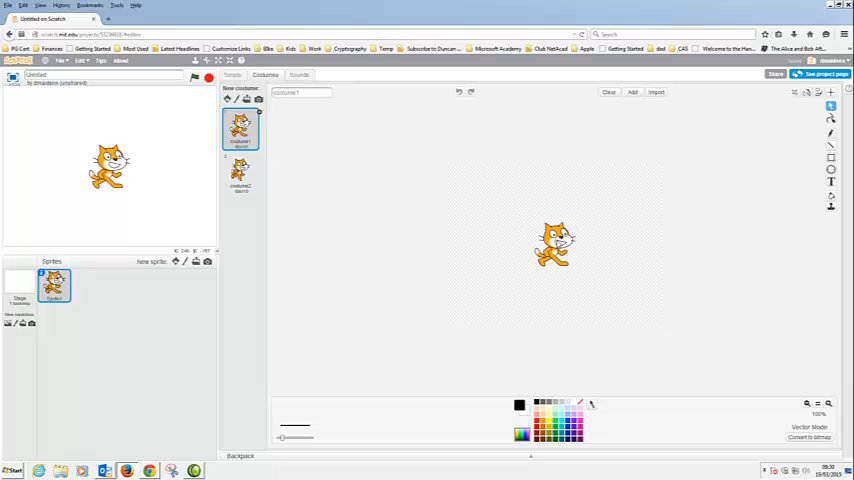
left_click(232, 76)
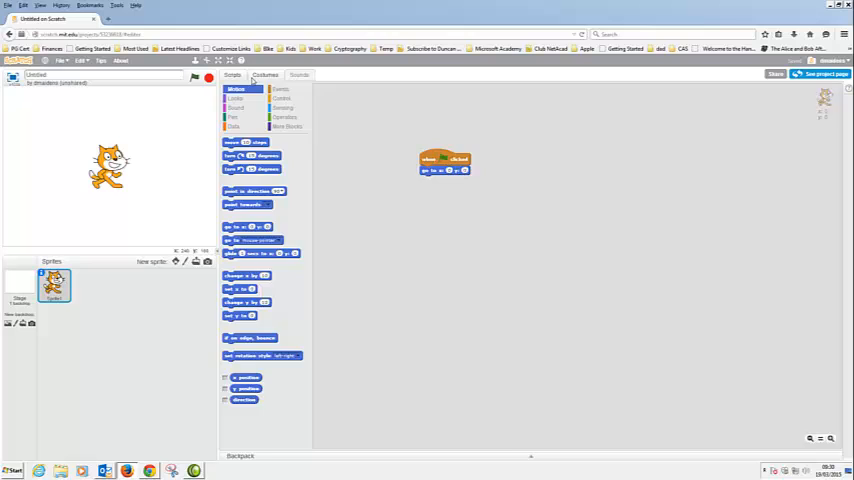
Switch to the cat's Costumes so its first costume is ready for editing
left_click(264, 76)
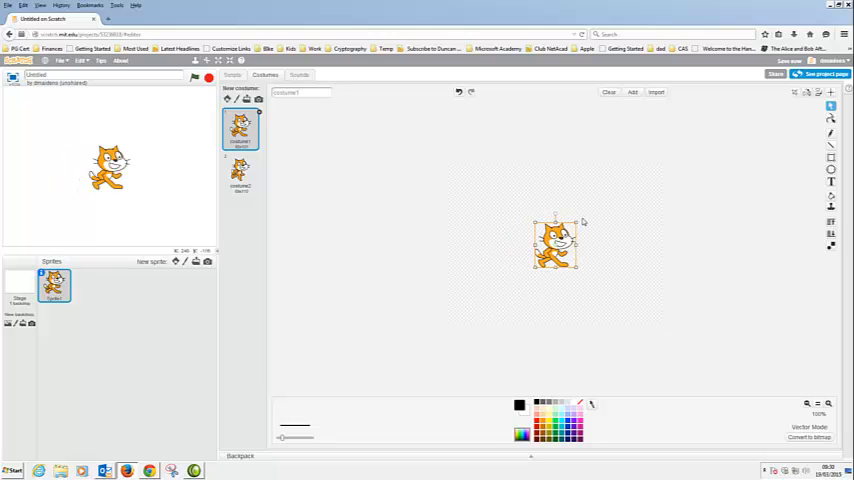
left_click(832, 92)
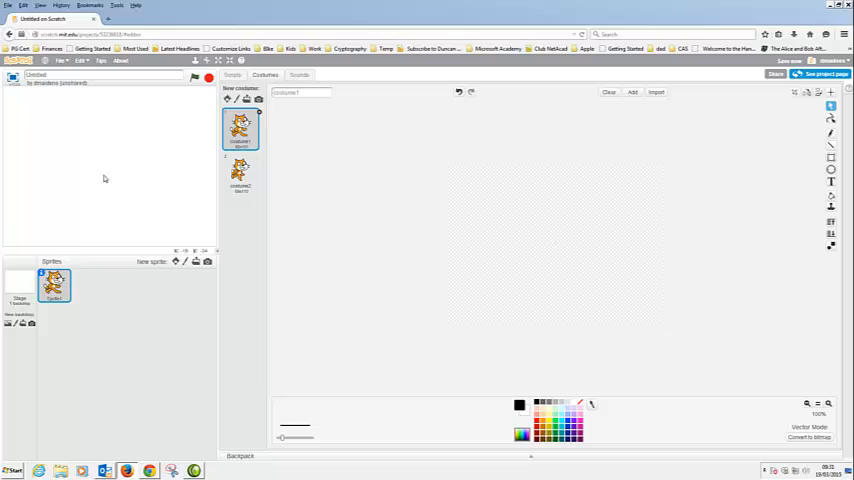
mouse_move(100, 168)
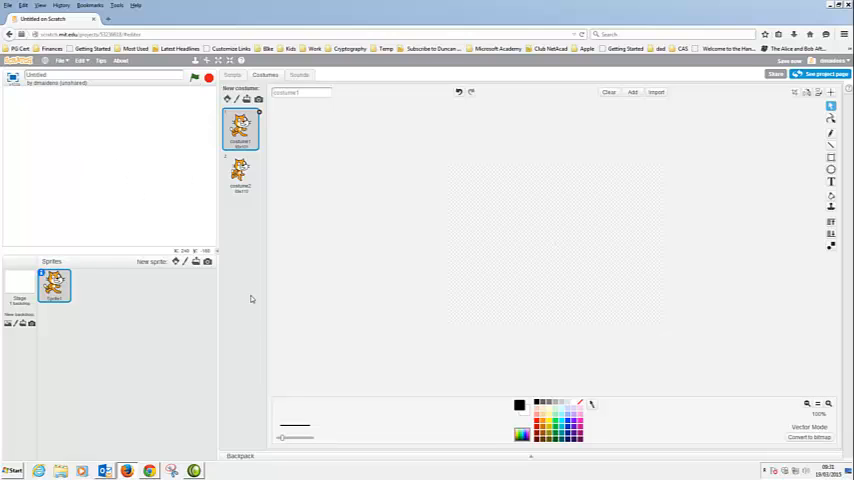
mouse_move(252, 292)
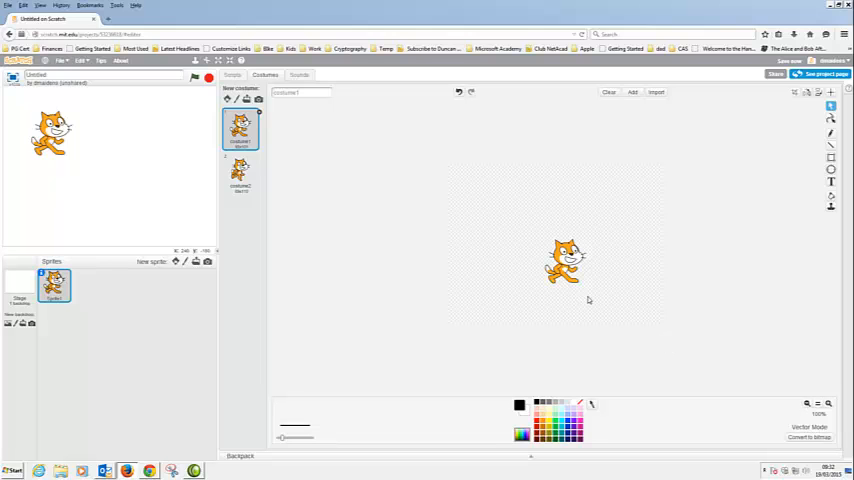
Select the 'Set costume center' tool to begin marking the cat's centre point
left_click(564, 262)
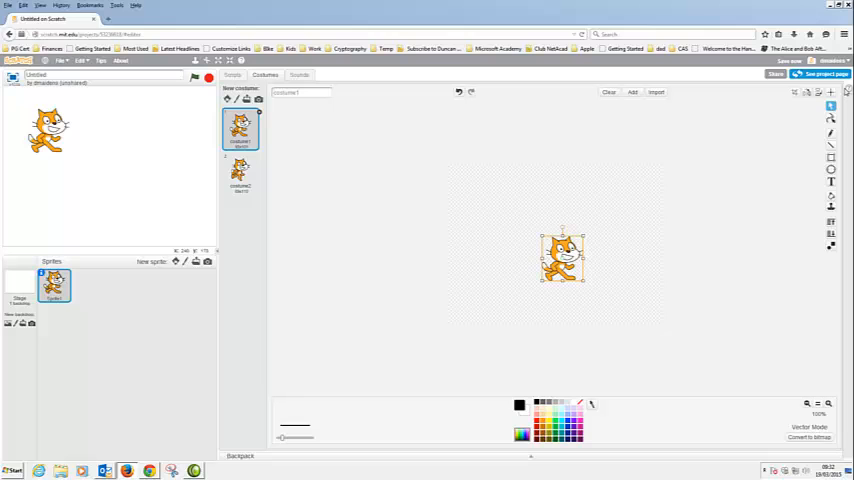